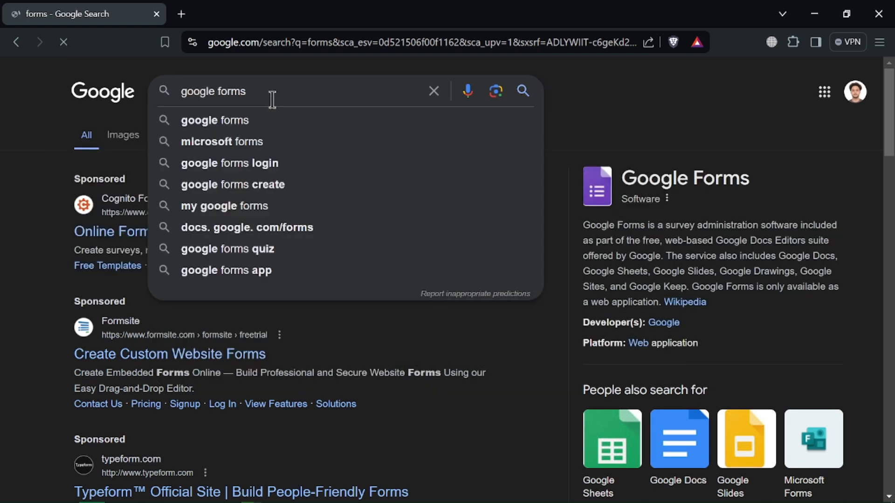
- Run a Google search for 'google forms' from the suggestion list
left_click(215, 121)
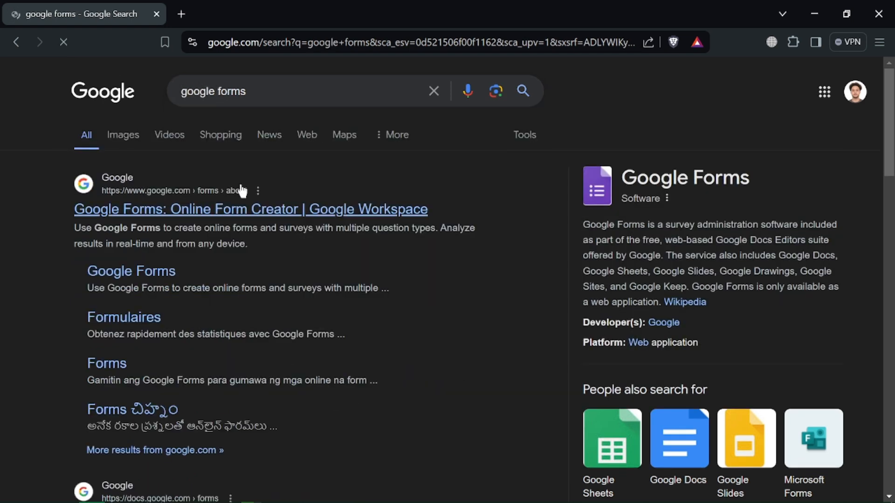
mouse_move(179, 217)
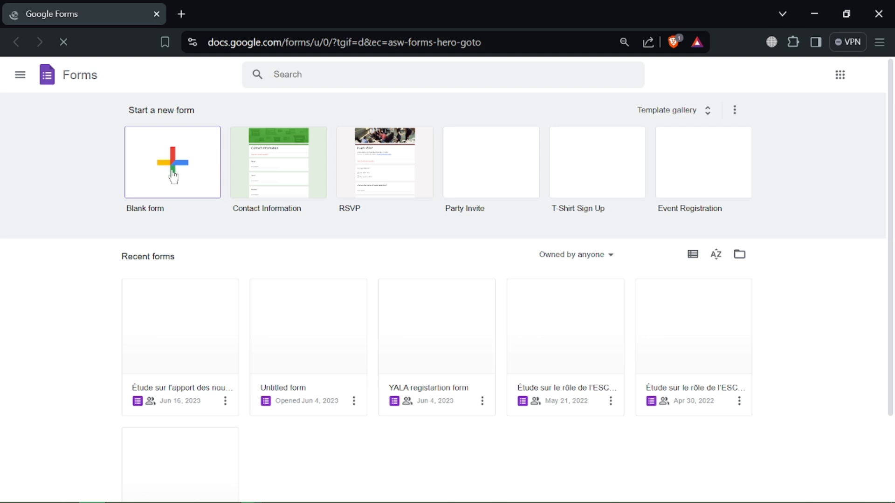
mouse_move(251, 175)
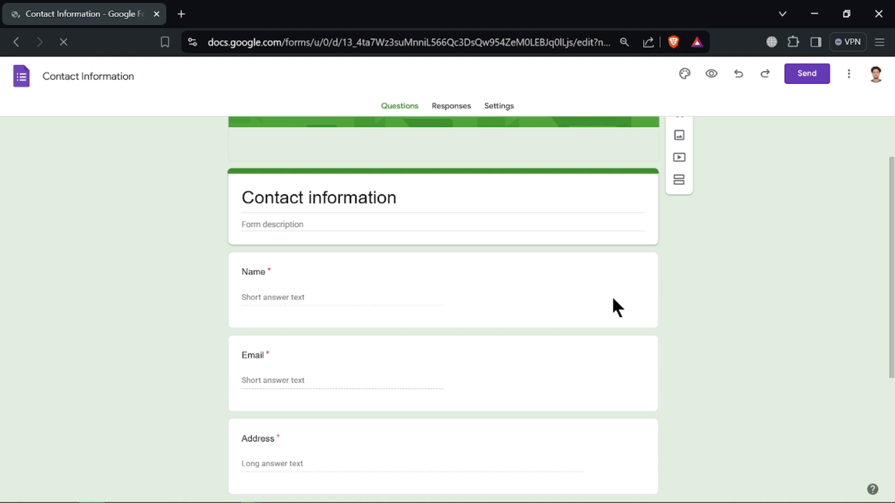
- Select the Contact Information title card and bring up the Send form dialog
scroll("down", 3)
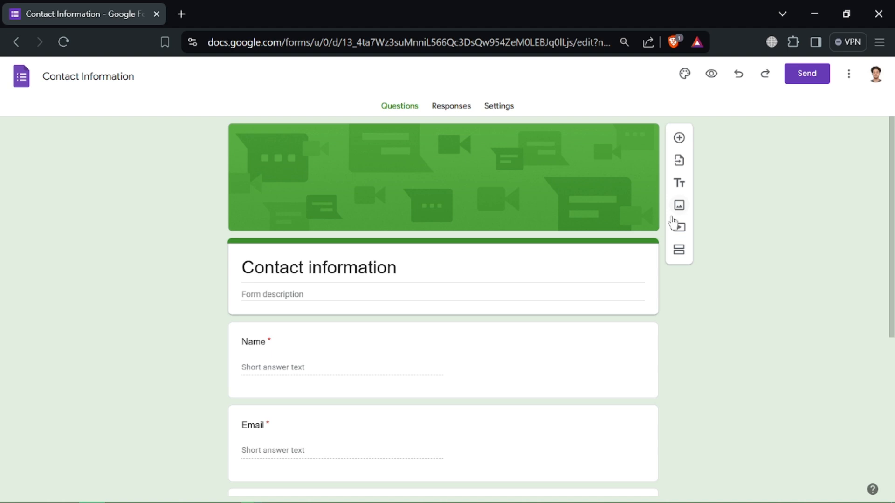
left_click(317, 268)
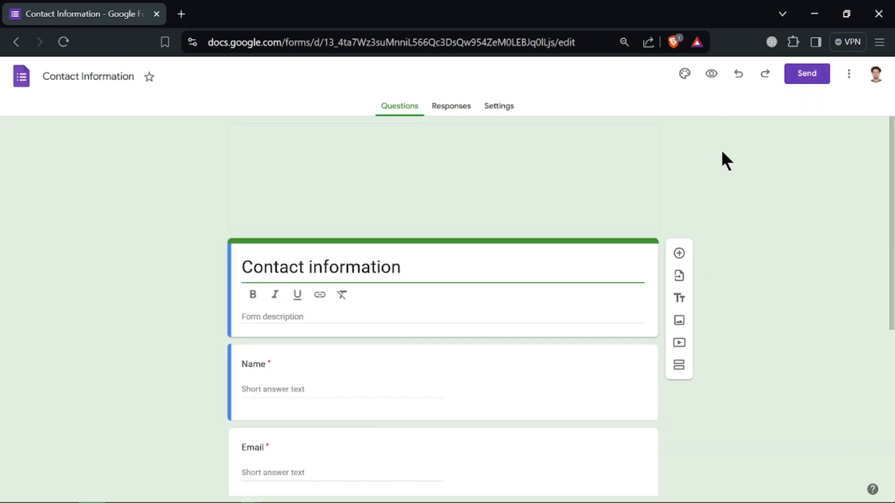
mouse_move(679, 364)
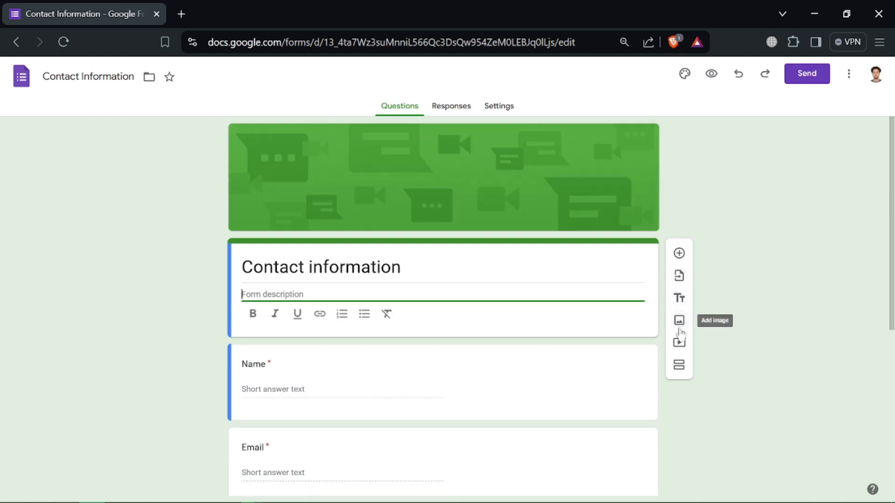
left_click(679, 320)
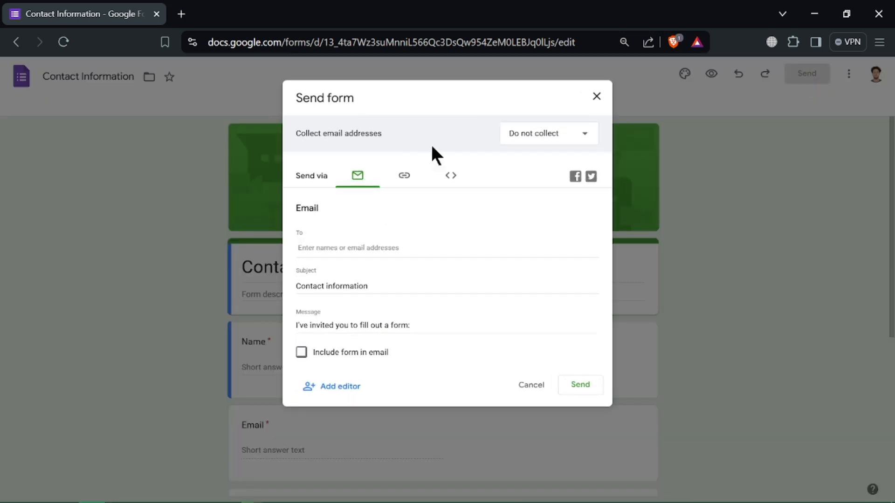
- Generate the form's link with Shorten URL enabled and copy it
left_click(404, 175)
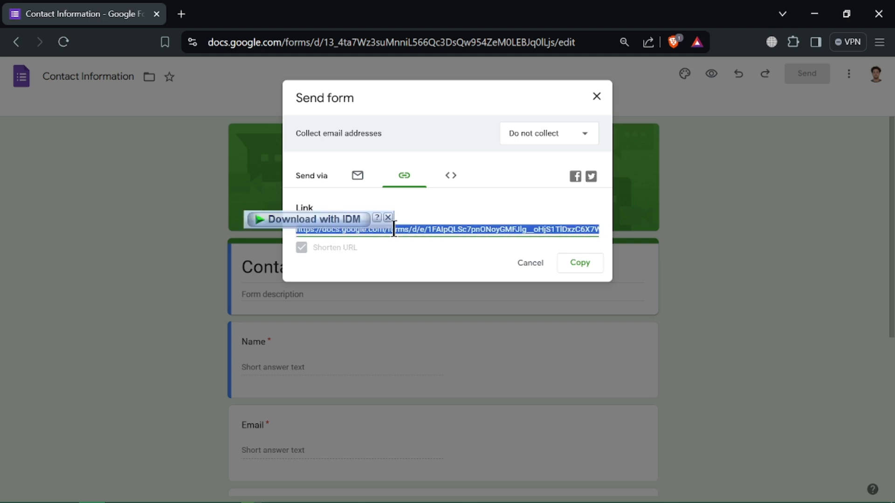
left_click(301, 248)
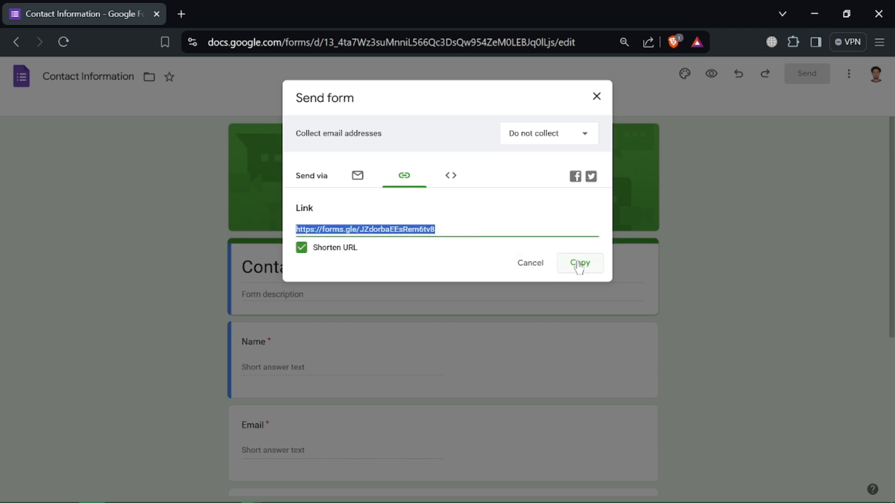
left_click(548, 134)
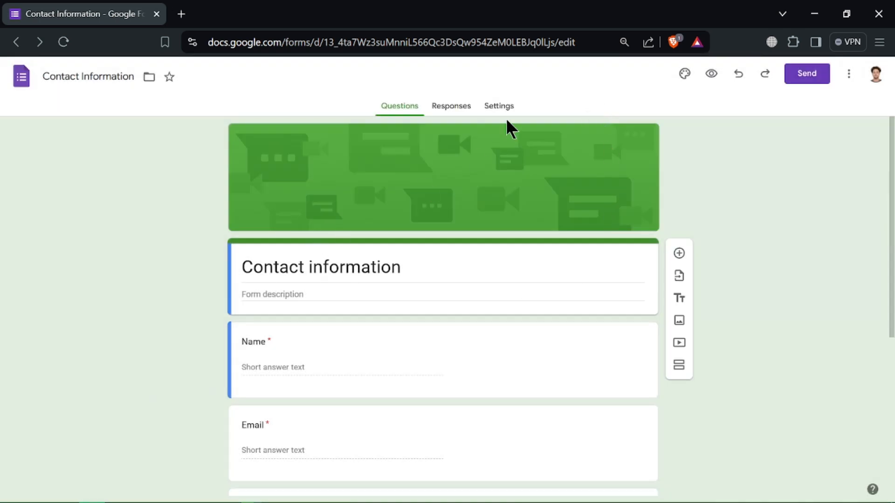
- View the empty Responses tab, then go back to the Forms home page
left_click(452, 105)
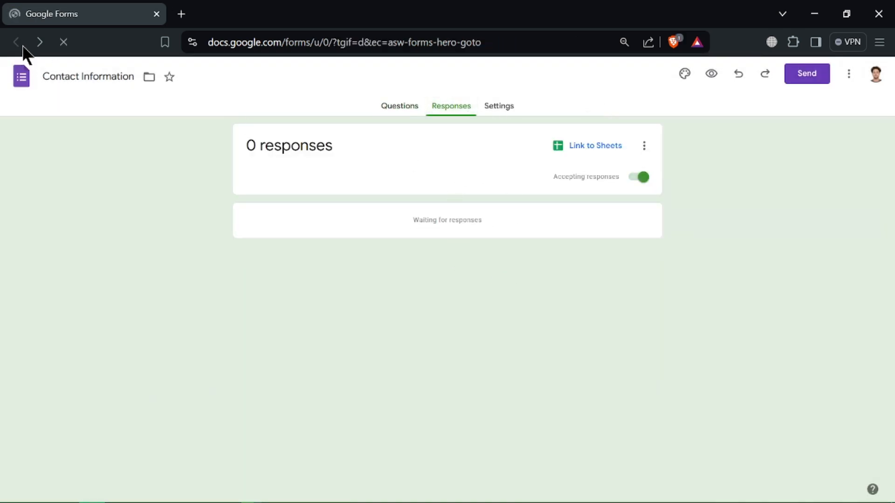
left_click(18, 41)
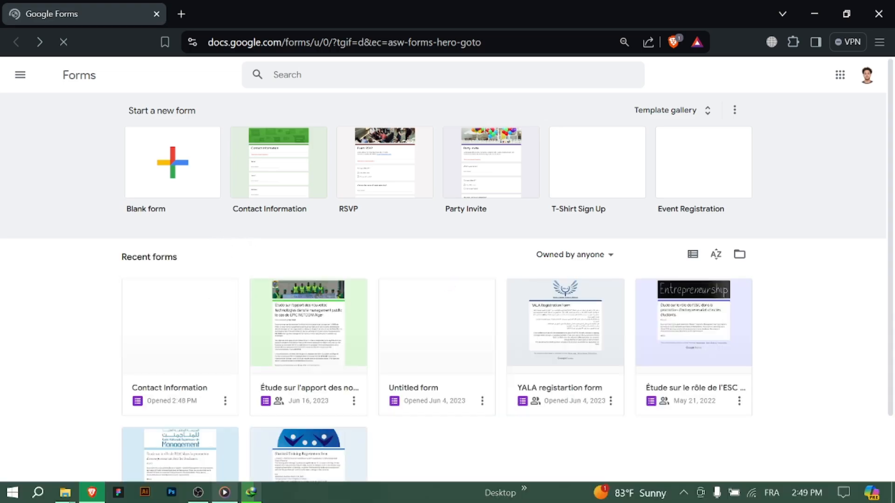